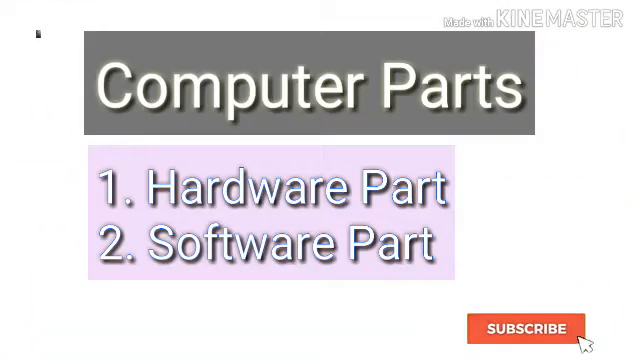
{"action": "left_click", "coordinate": [525, 328]}
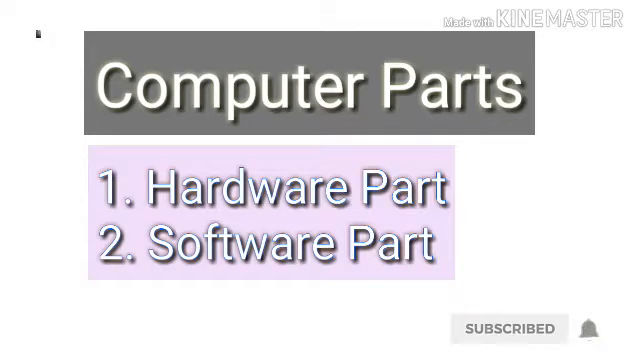